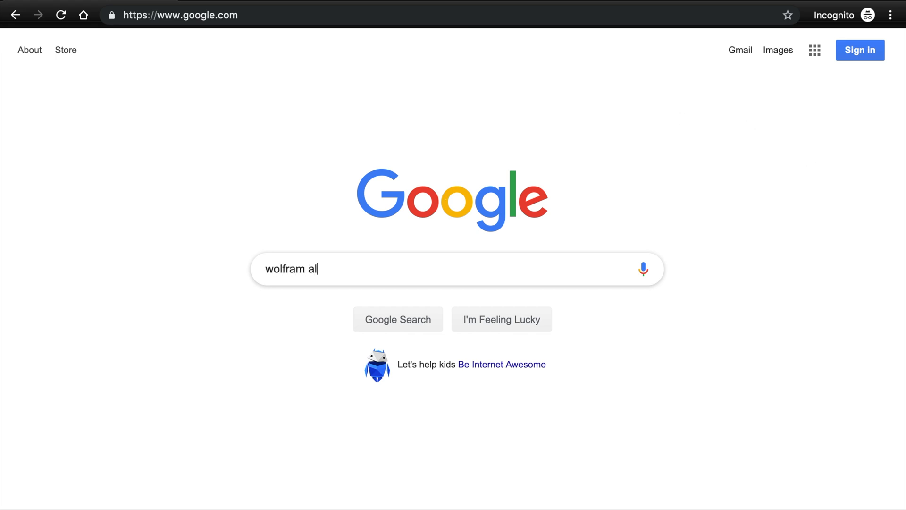
# - Submit the 'wolfram al' Google search, which lands on the No internet page
pyautogui.press('Enter')
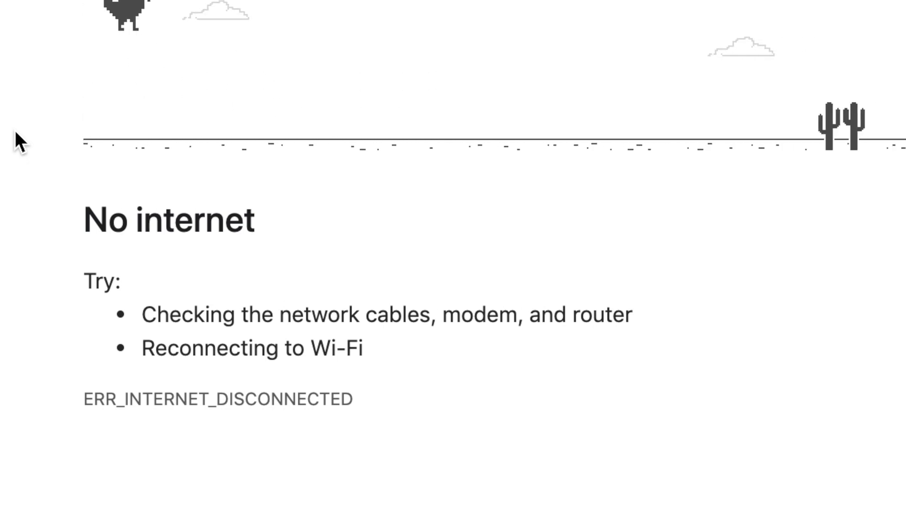
# - Leave the offline dinosaur page for the empty Sympy_Derivatives notebook
pyautogui.press('Space')
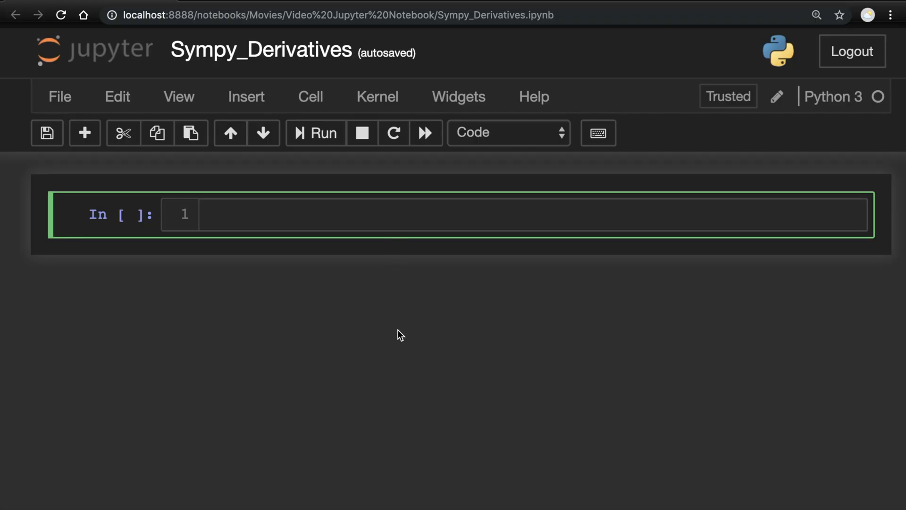
# - Enter 'import sympy as sy' and 'sy.init_printing()' in the first cell and run it
pyautogui.write('import')
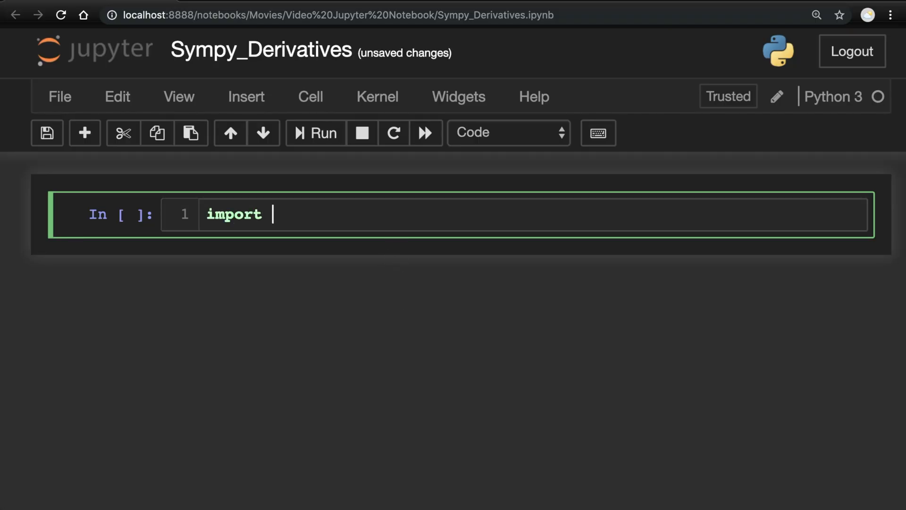
pyautogui.write('sympy as sy')
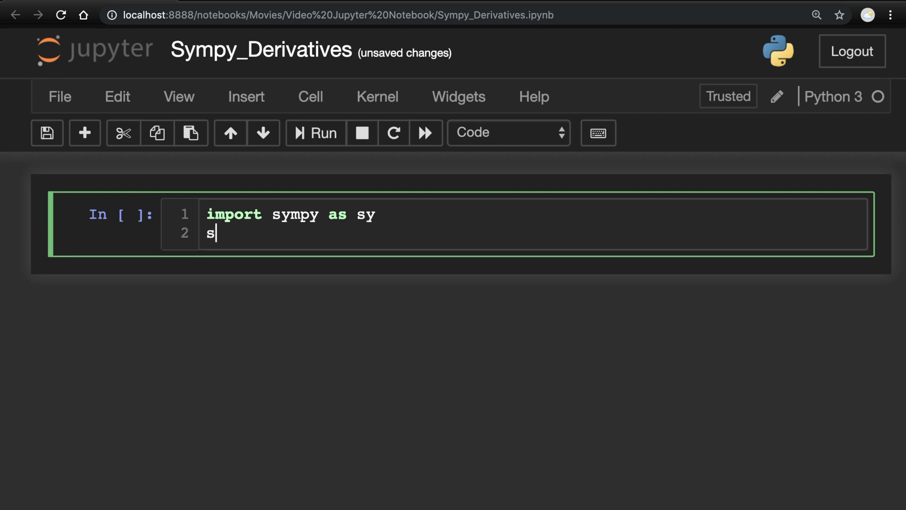
pyautogui.write('y.init_')
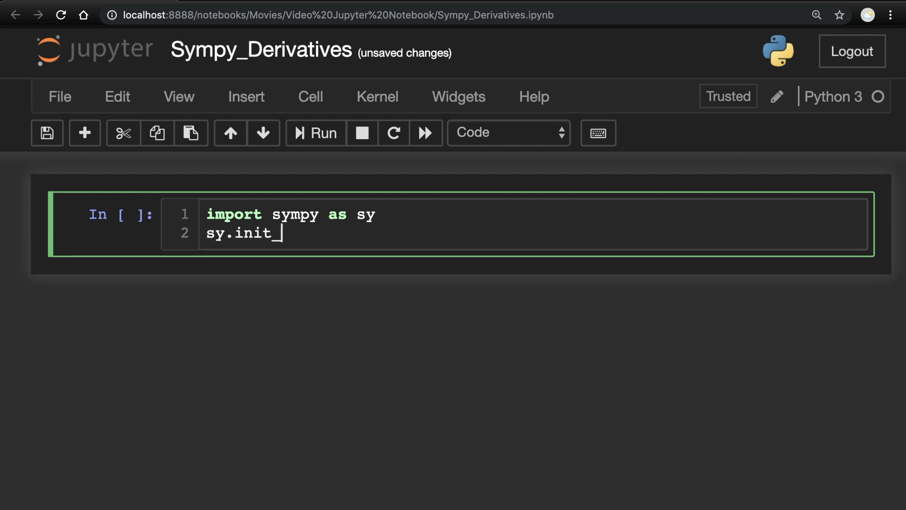
pyautogui.write('printing()')
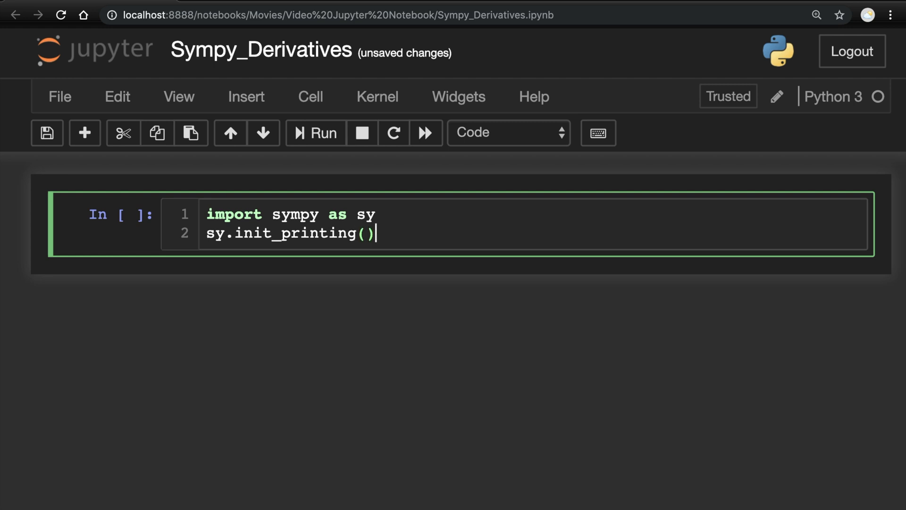
pyautogui.press('Shift+Enter')
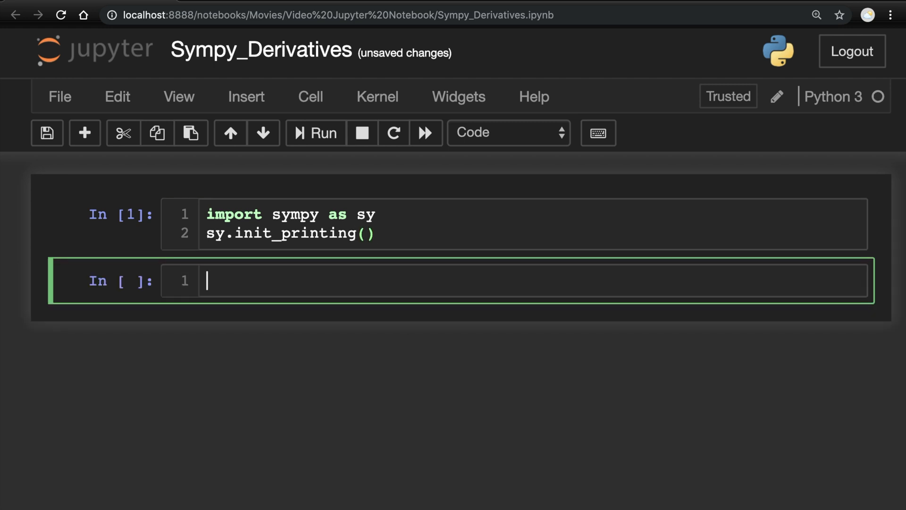
# - Run a '#Create symbols' cell with x = sy.symbols("x"), then type f = x**2
pyautogui.write('#Create symbols')
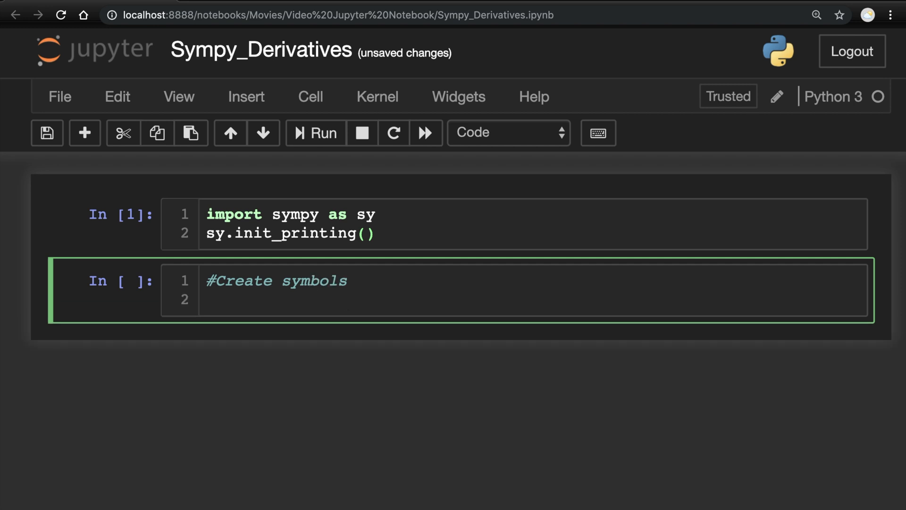
pyautogui.write('x = sy')
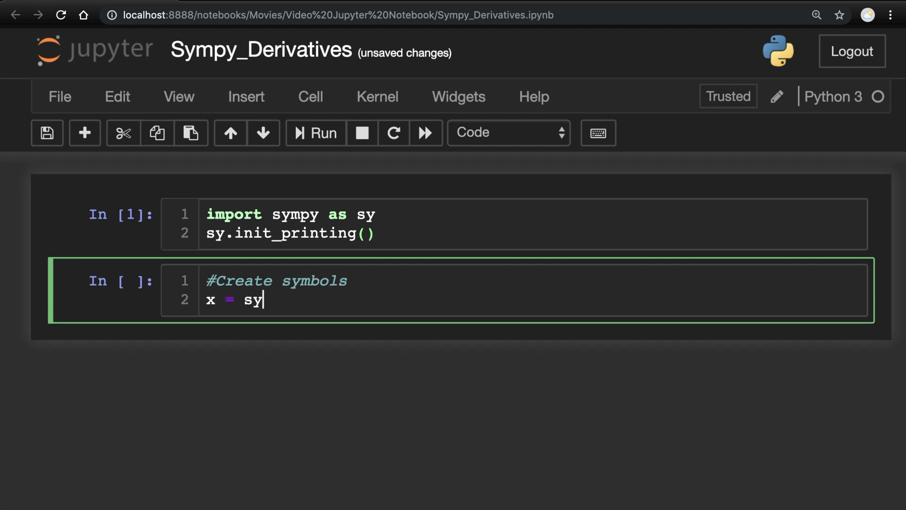
pyautogui.write('.symbols')
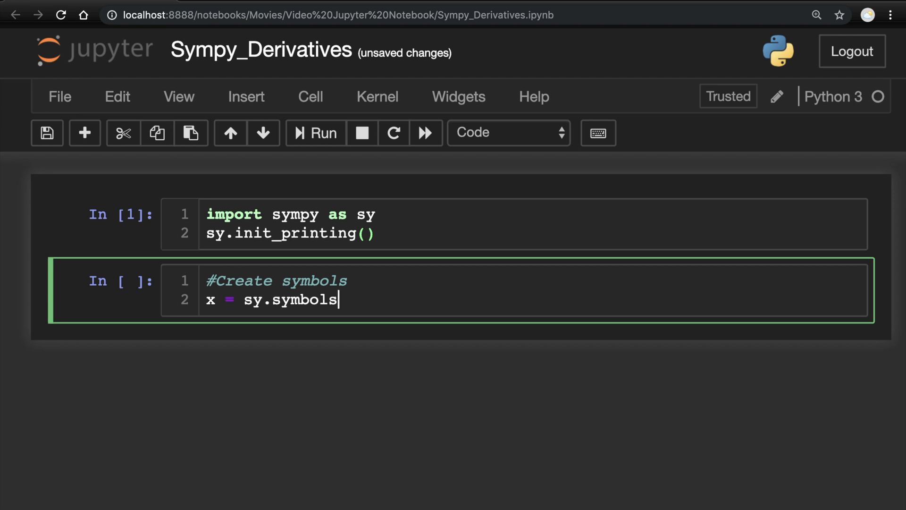
pyautogui.write('("x")')
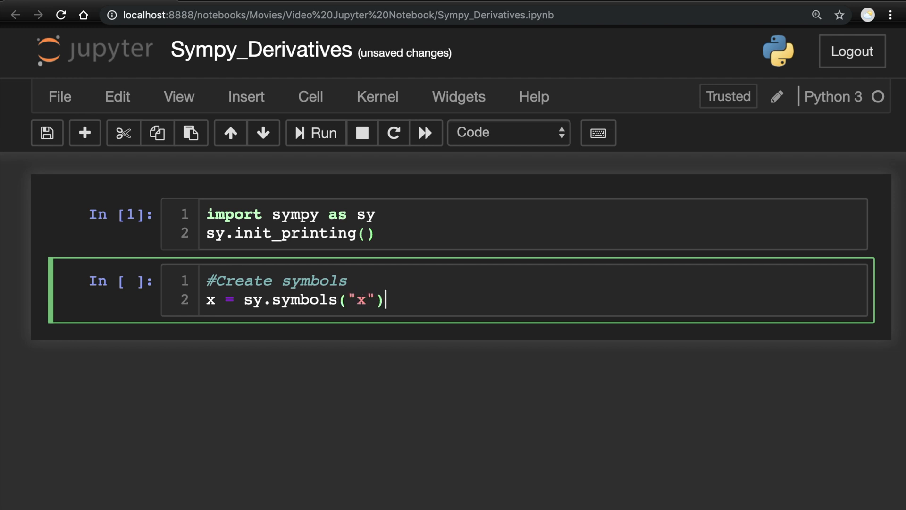
pyautogui.press('Shift+Enter')
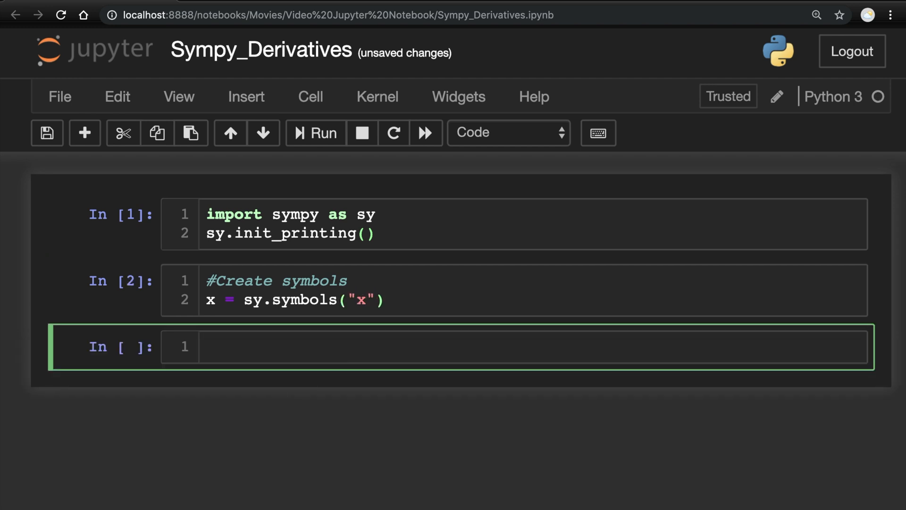
pyautogui.write('f = x**2')
pyautogui.write('#')
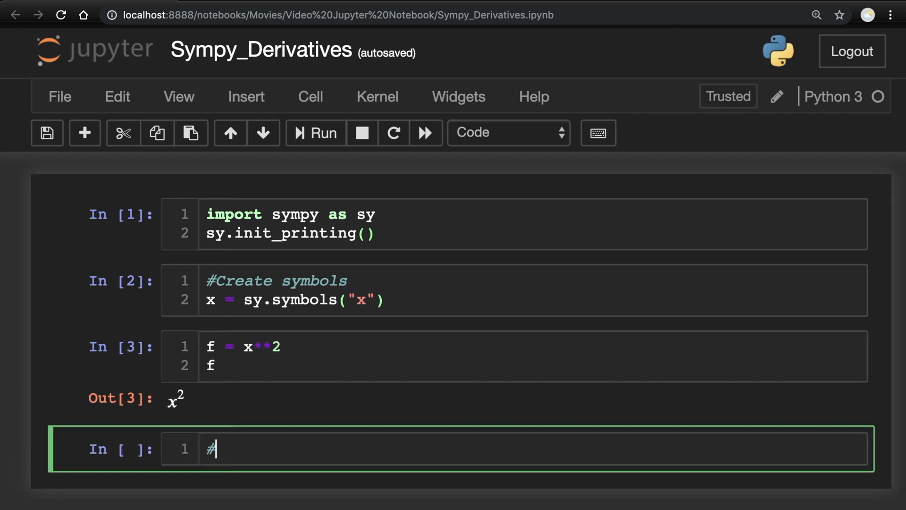
# - Write a 'Take derivative' cell with dx = sy.Derivative(f) and dx.doit(), then begin g = sy.cos(x)
pyautogui.write('Take der')
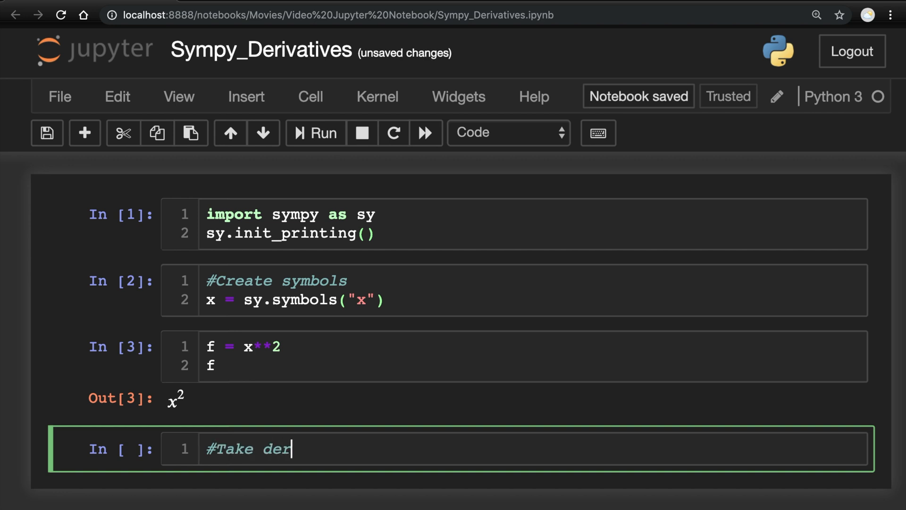
pyautogui.write('ivative')
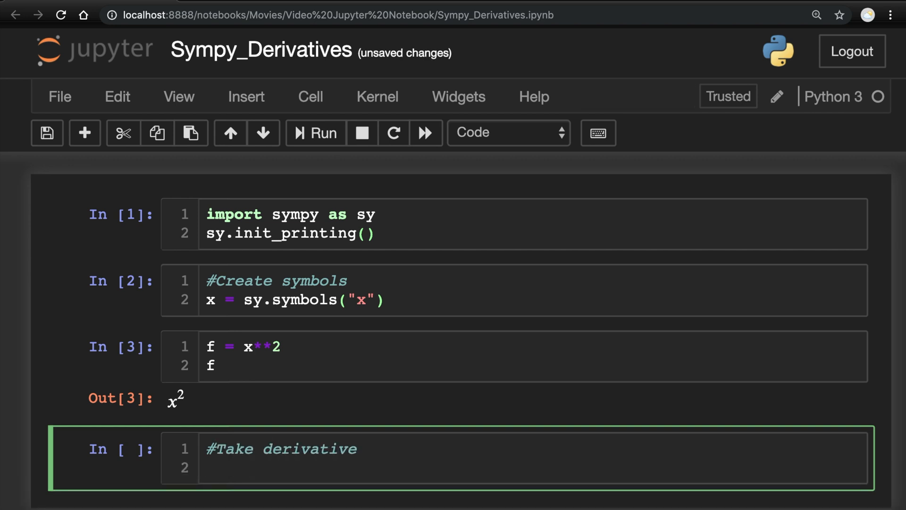
pyautogui.write('dx')
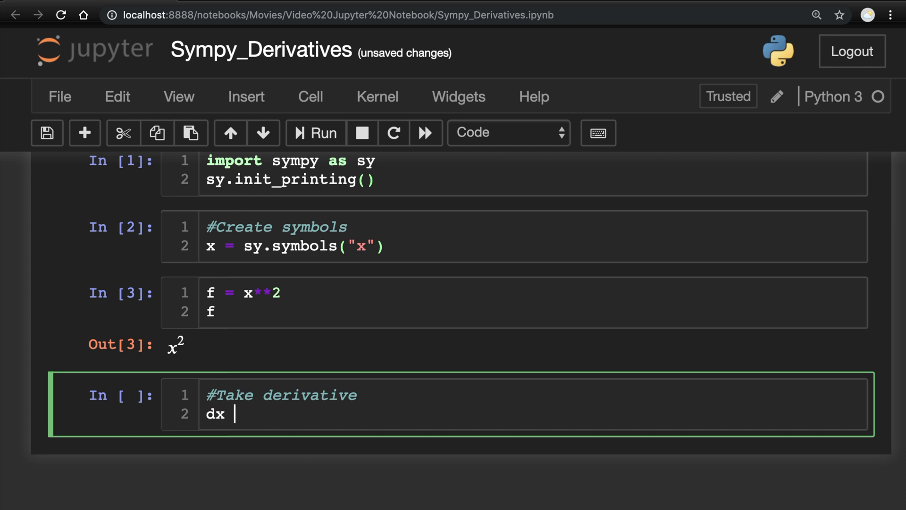
pyautogui.write('= sy.De')
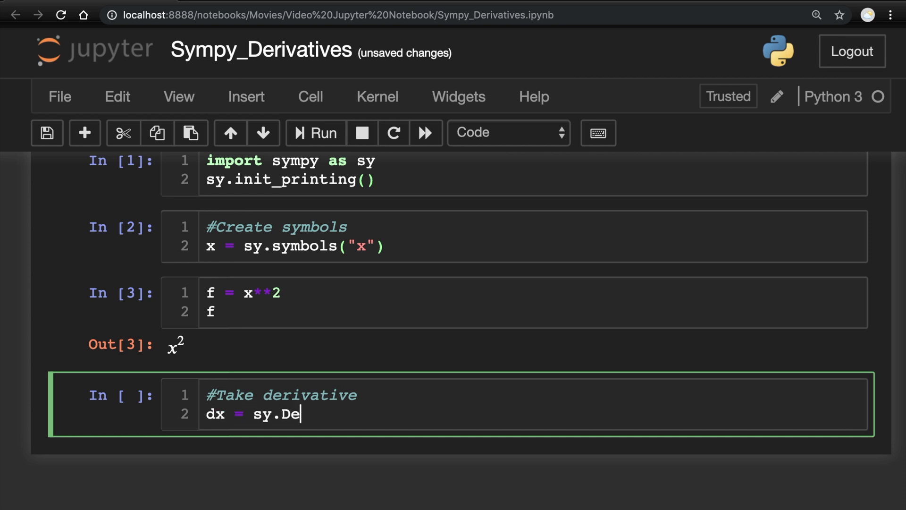
pyautogui.write('rivative()')
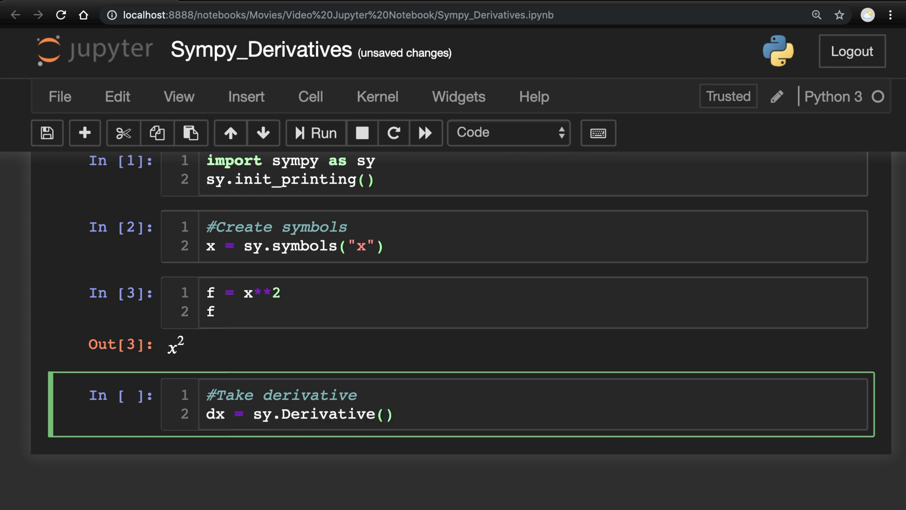
pyautogui.write('f')
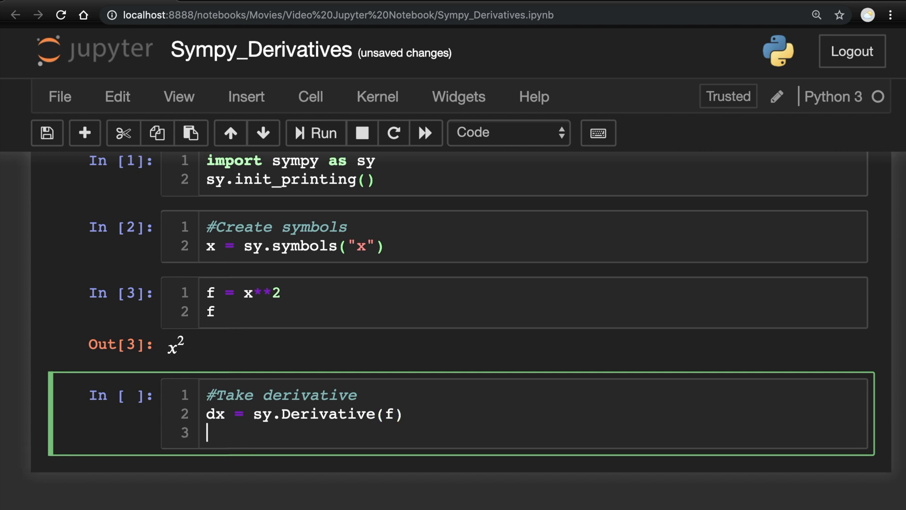
pyautogui.write('dx = dx')
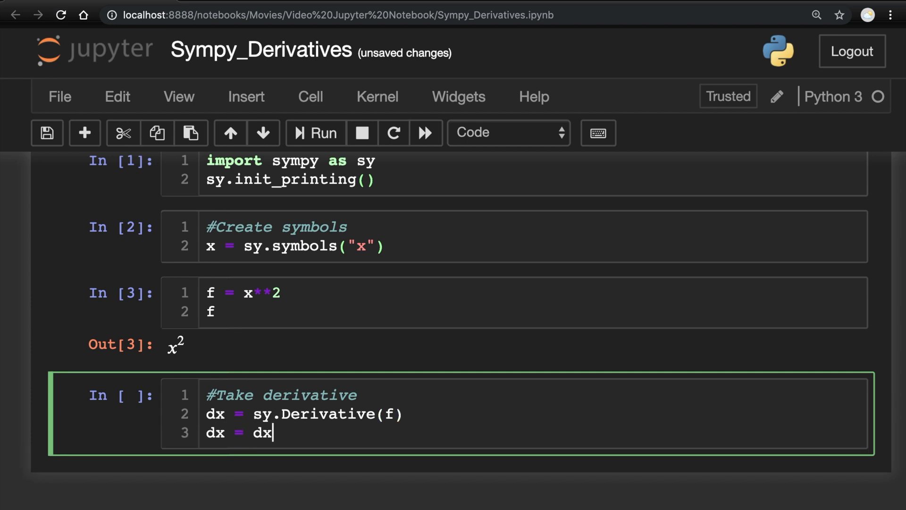
pyautogui.write('.doit()')
pyautogui.write('dx')
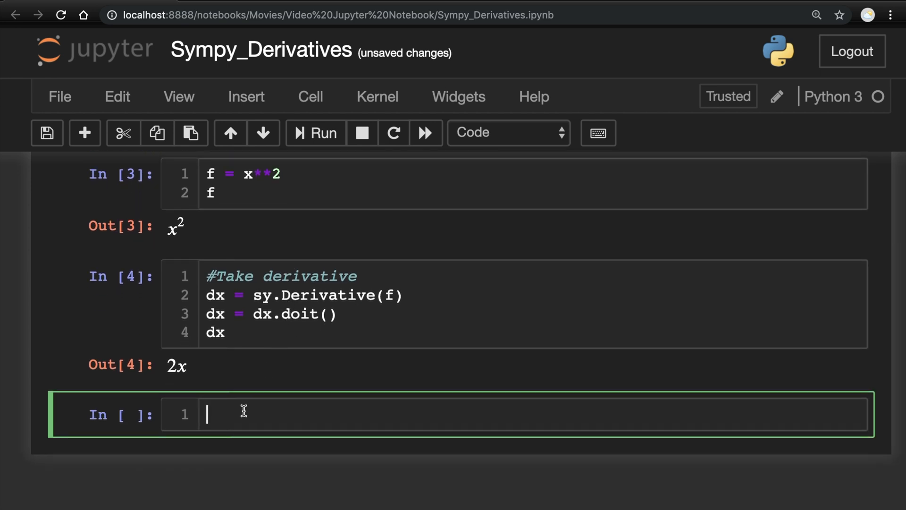
pyautogui.write('g = sy.cos(x')
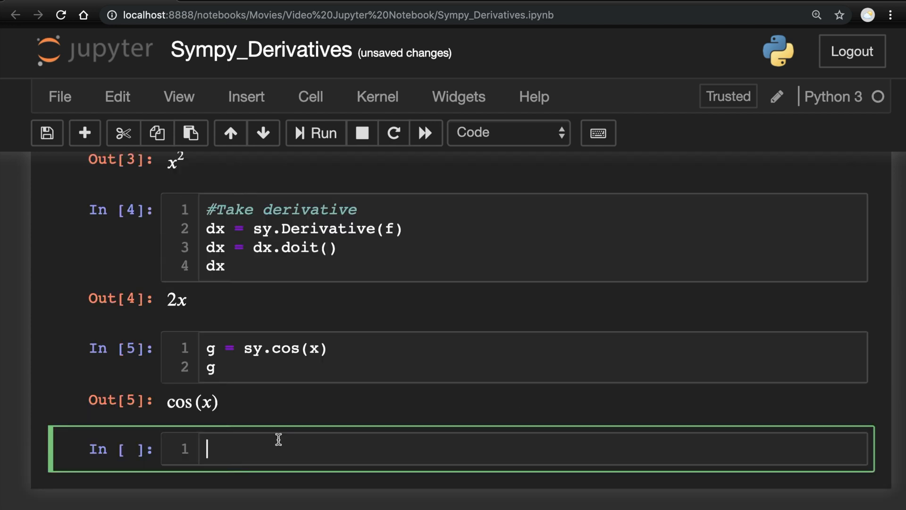
# - Write a '#Take Derivative' cell with dx = sy.Derivative(g) and dx = dx.doit()
pyautogui.write('#')
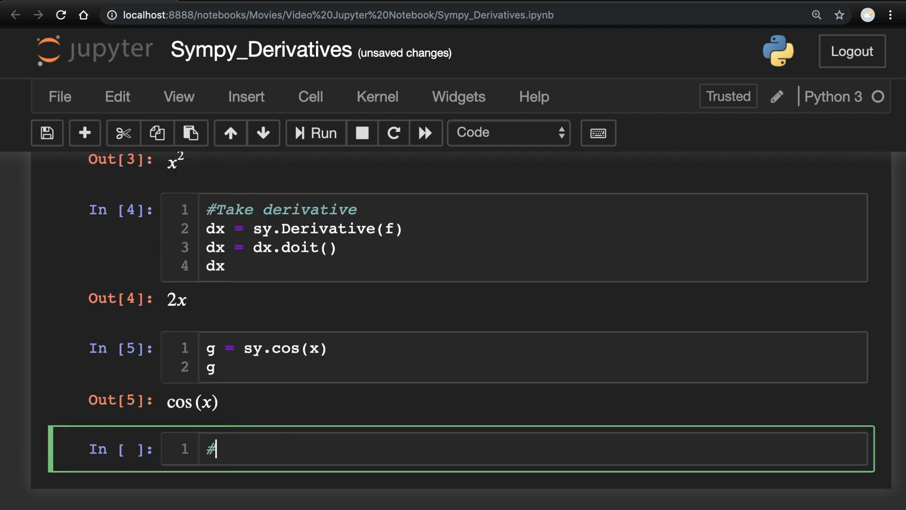
pyautogui.write('Take Derivati')
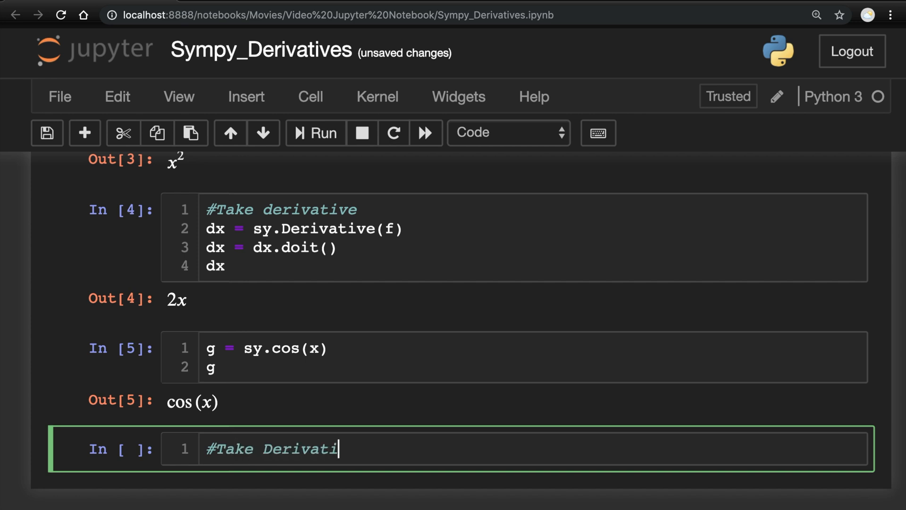
pyautogui.press('Enter')
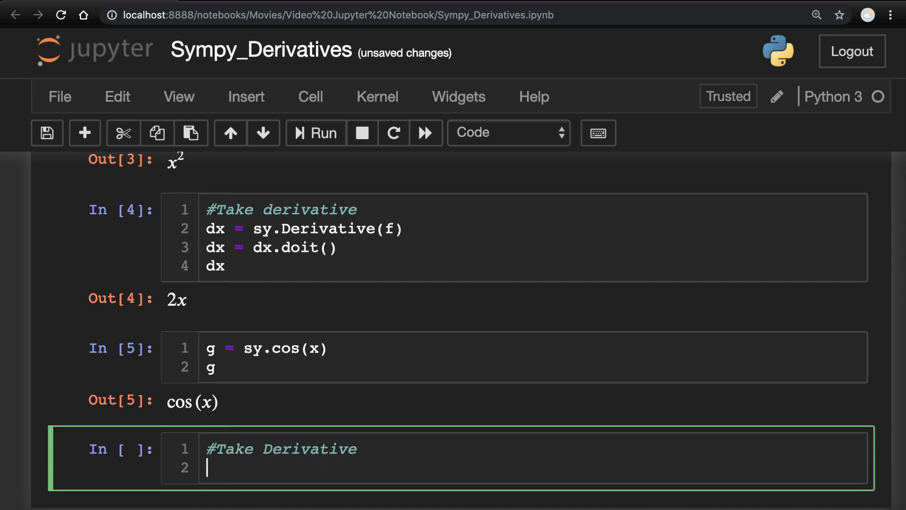
pyautogui.write('dx')
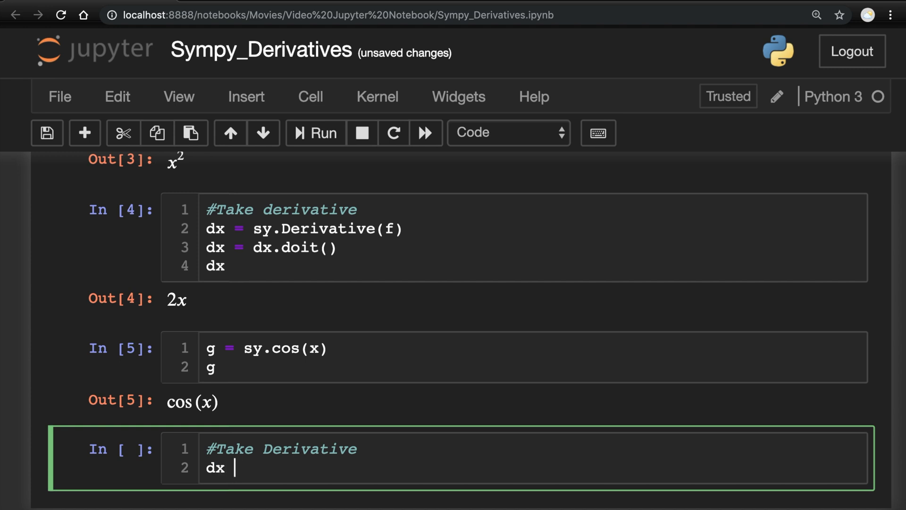
pyautogui.write('= sy.De')
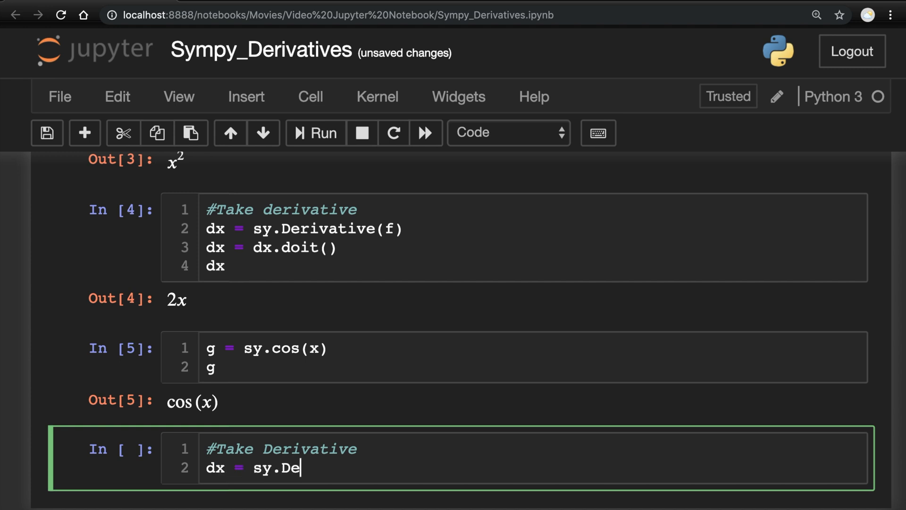
pyautogui.write('rivative(g)')
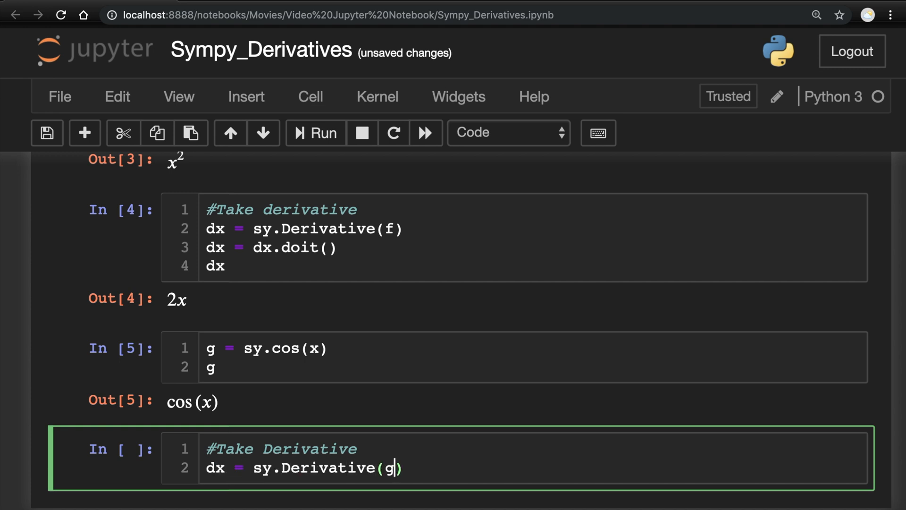
pyautogui.press('Enter')
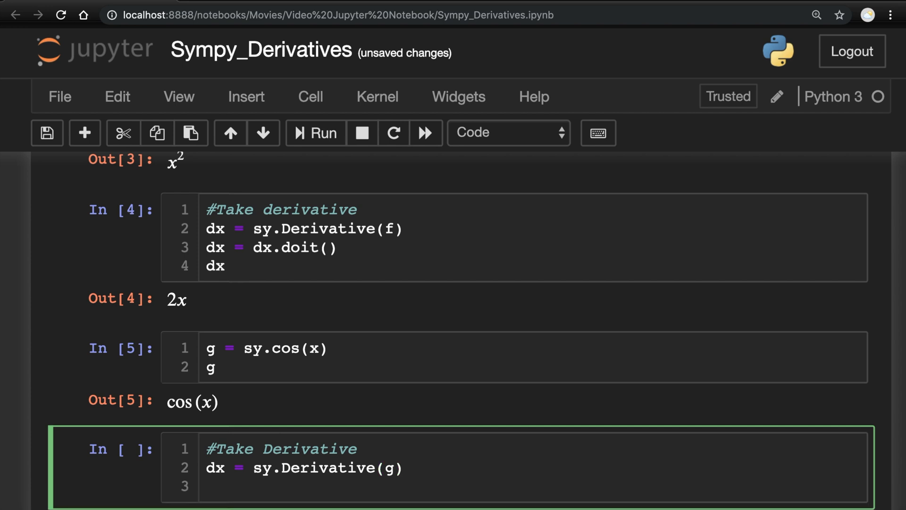
pyautogui.write('dx = d')
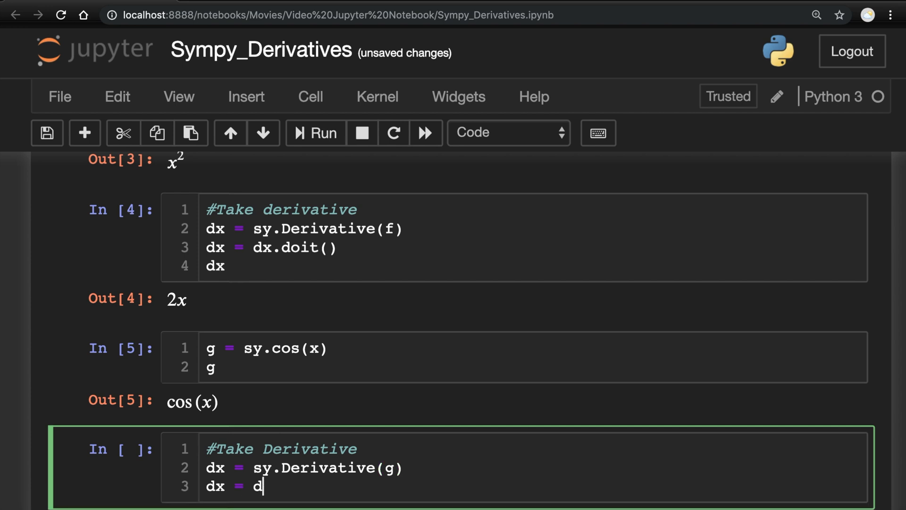
pyautogui.write('x.doit()')
pyautogui.write('dx')
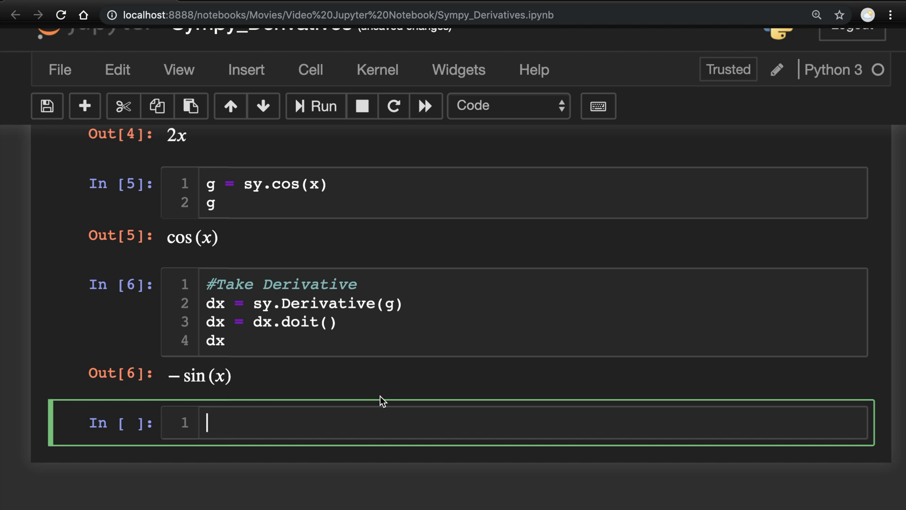
# - Type h = sy.tan(x) + 5*x + 3*x**2 - sy.Rational(3/4)*x**3 + x*sy.cos(x), then h
pyautogui.write('h = sy')
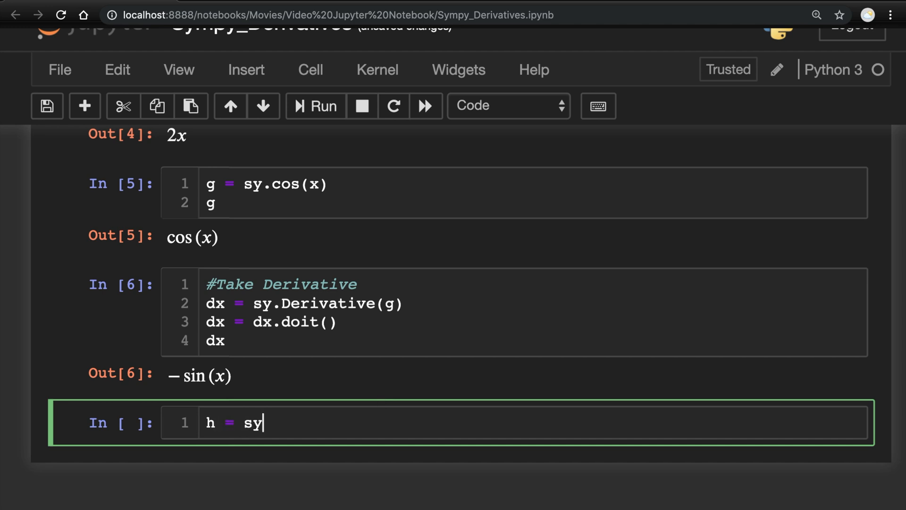
pyautogui.write('.tan(x)')
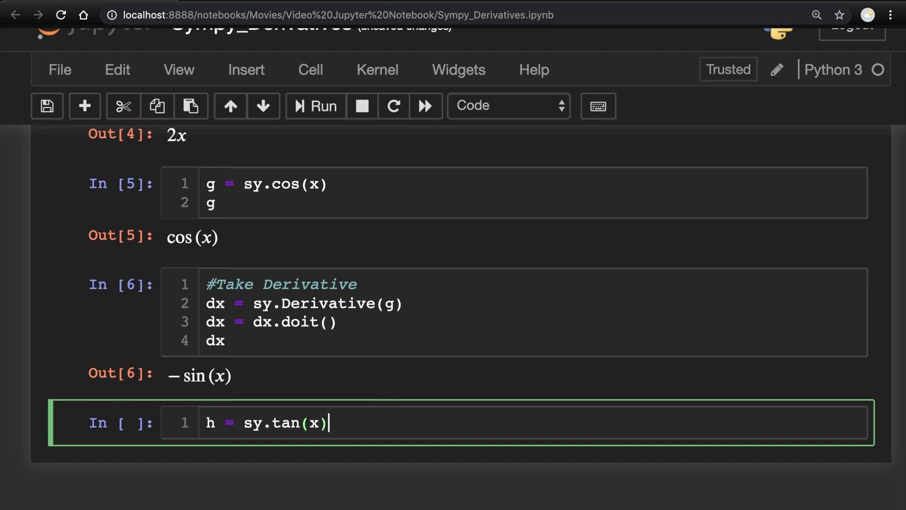
pyautogui.write('+ 5*')
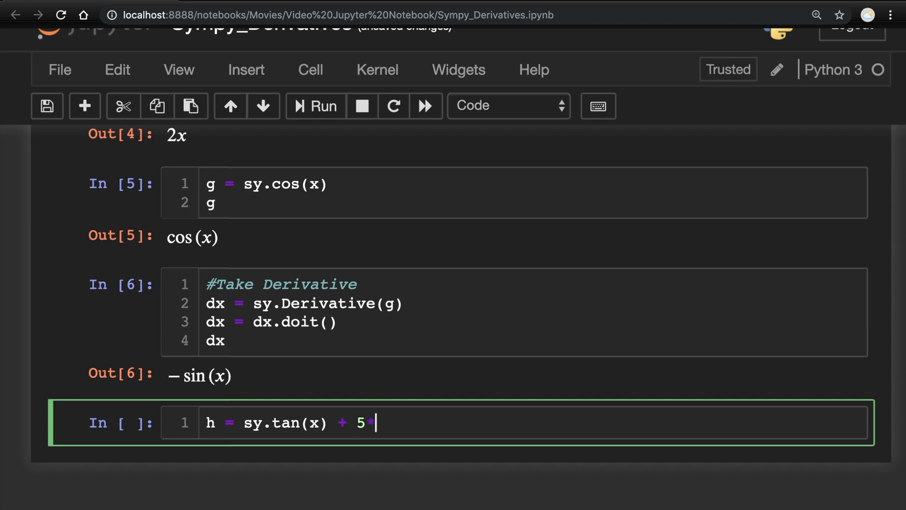
pyautogui.write('x + 3*x')
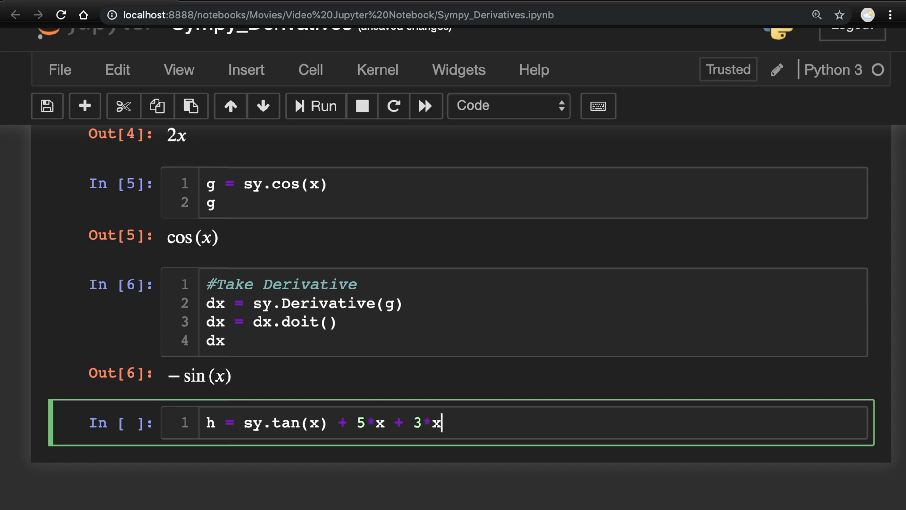
pyautogui.write('**2 -')
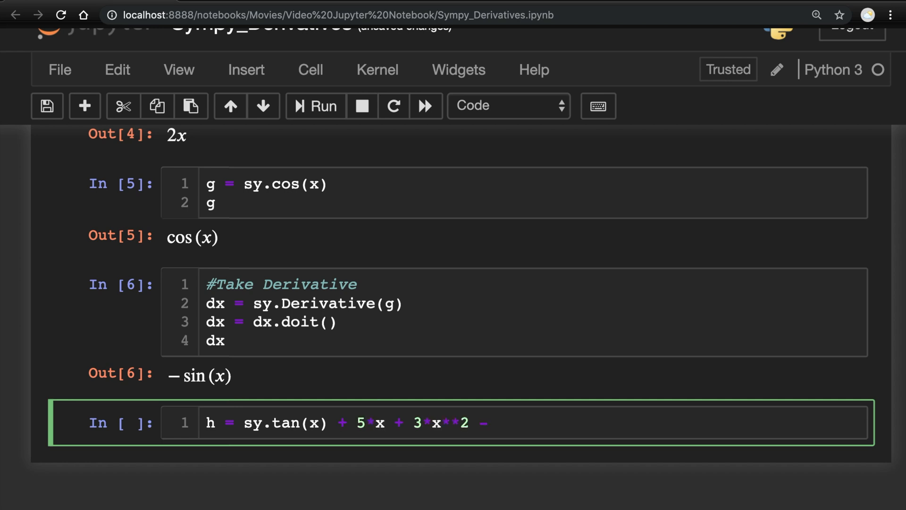
pyautogui.write('sy.Rational(3)')
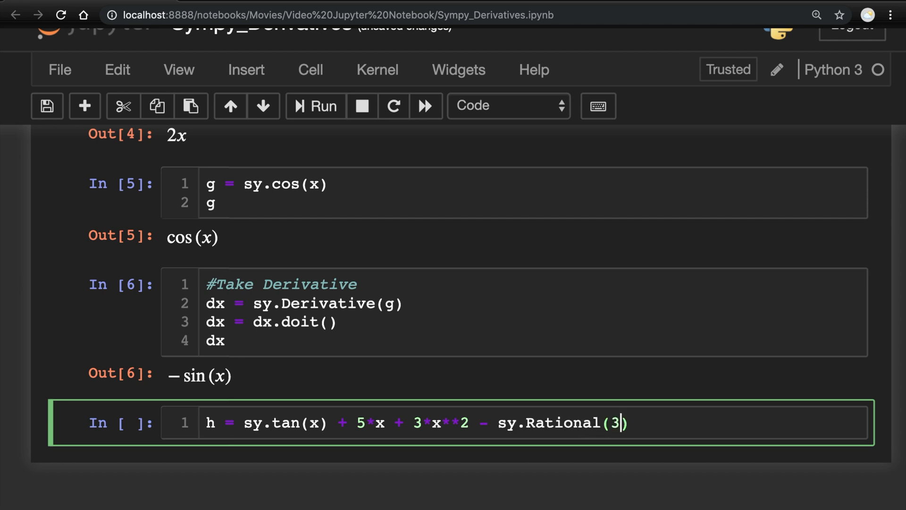
pyautogui.write('/4)*x**')
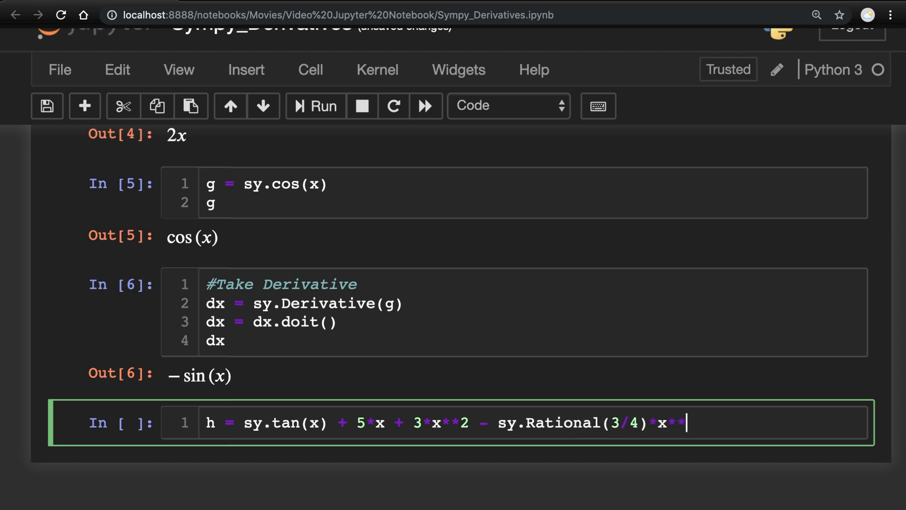
pyautogui.write('3 +')
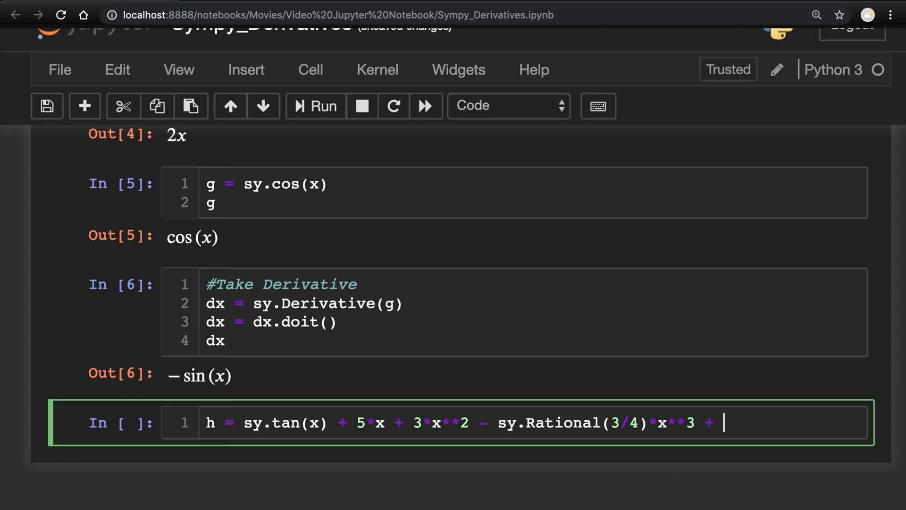
pyautogui.write('x*sy.co')
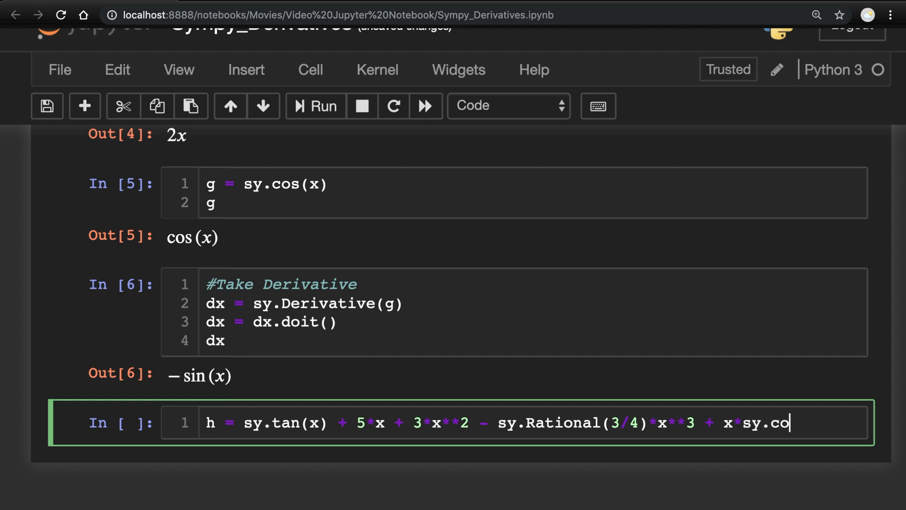
pyautogui.write('s(x)')
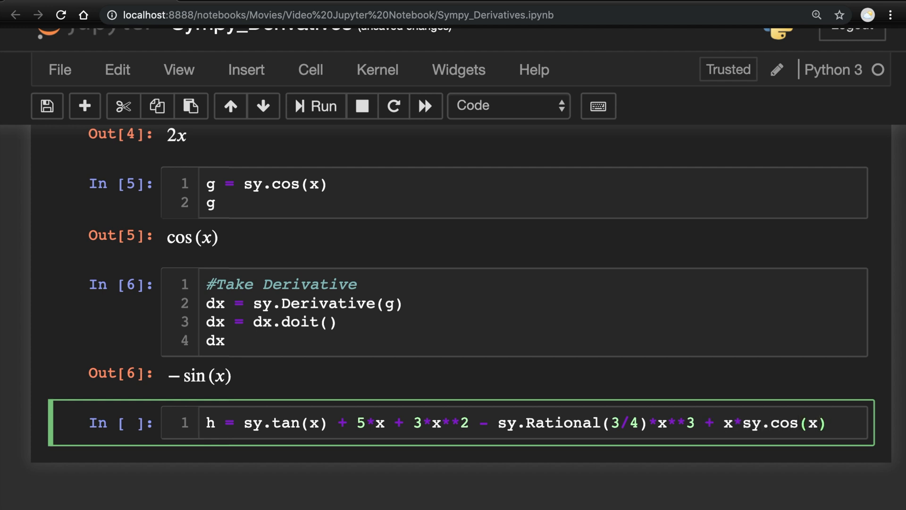
pyautogui.write('h')
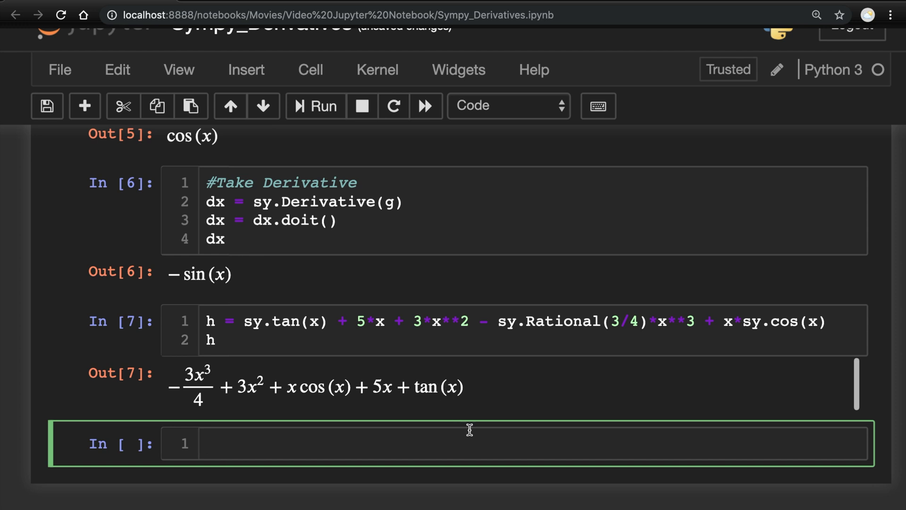
# - Type dx = sy.Derivative(h) and dx.doit() in the empty cell
pyautogui.write('dx')
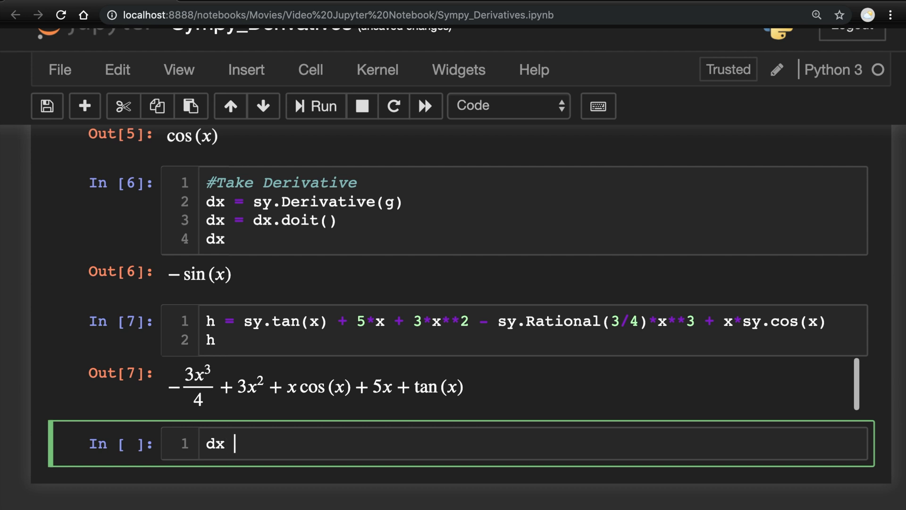
pyautogui.write('= sy.')
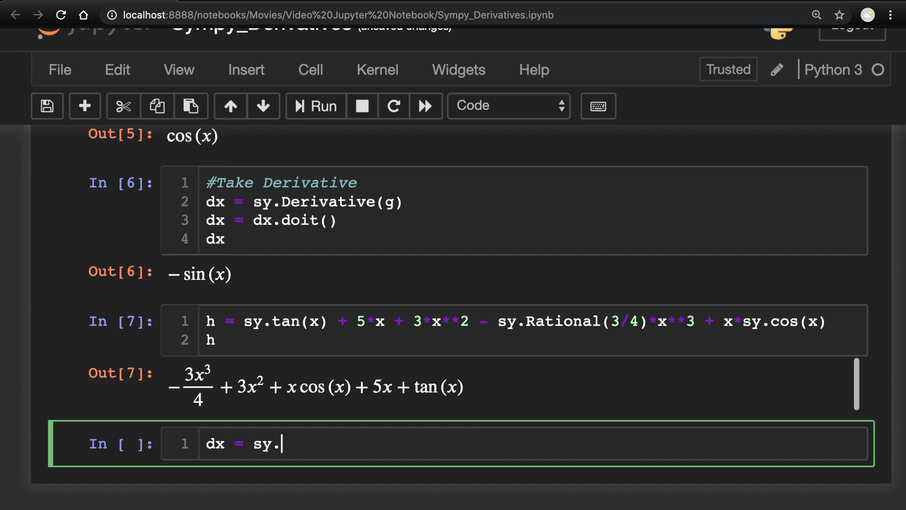
pyautogui.write('Derivative')
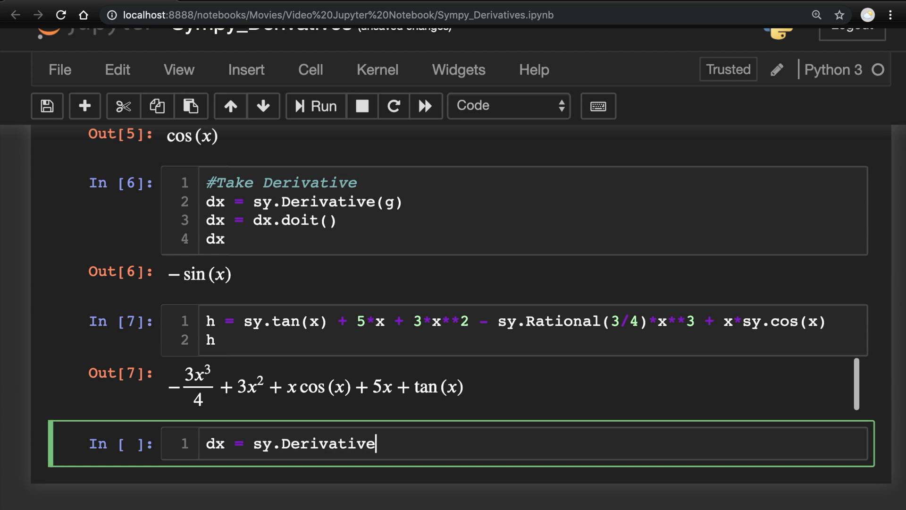
pyautogui.write('(h)')
pyautogui.write('dx =')
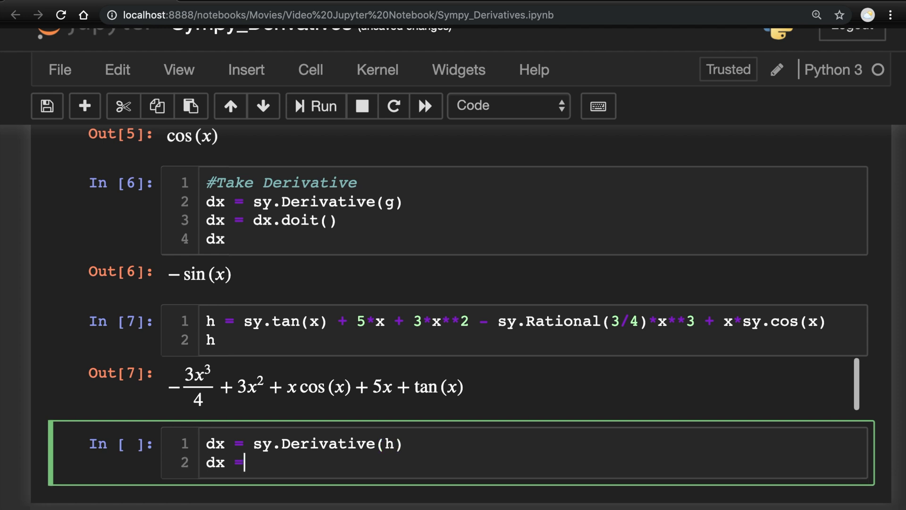
pyautogui.write('dx.do')
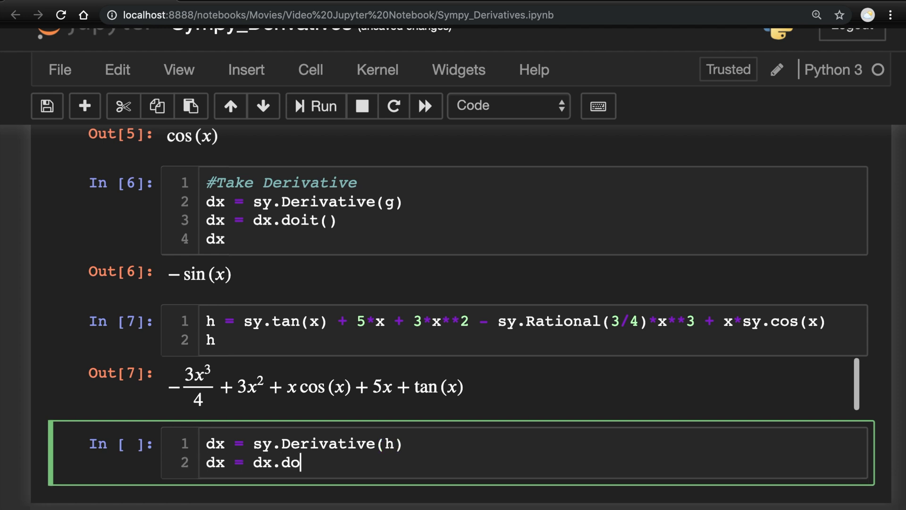
pyautogui.write('it()')
pyautogui.write('dx')
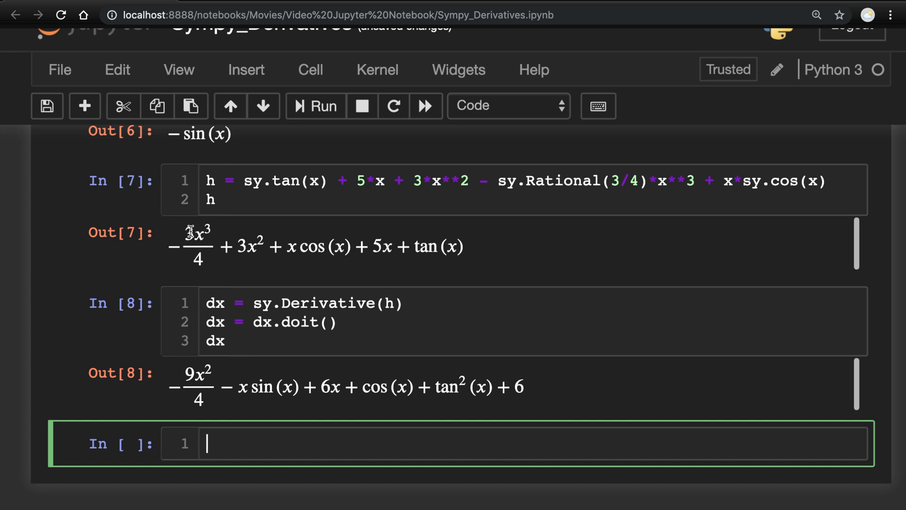
pyautogui.moveTo(196, 387)
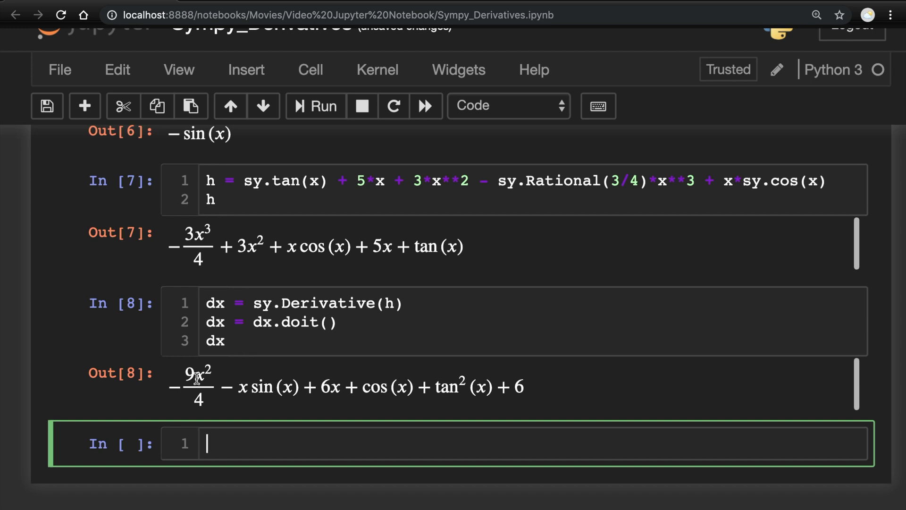
pyautogui.moveTo(306, 281)
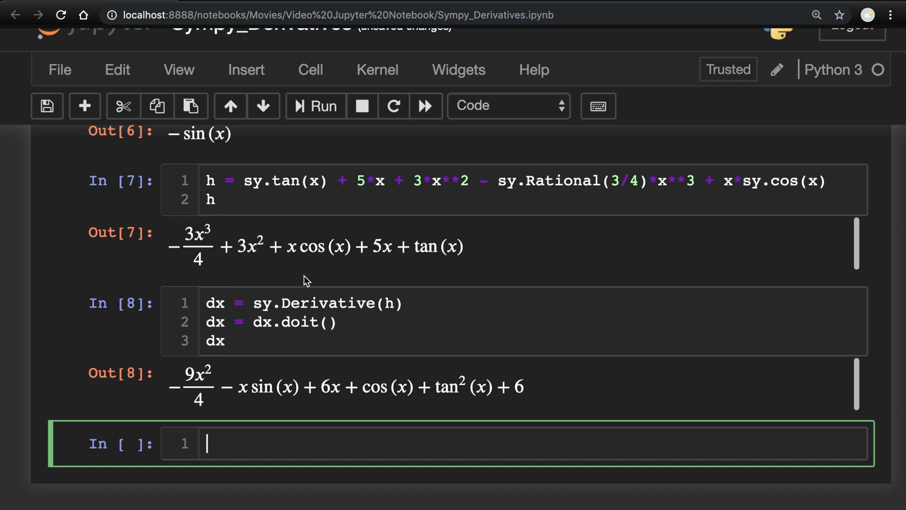